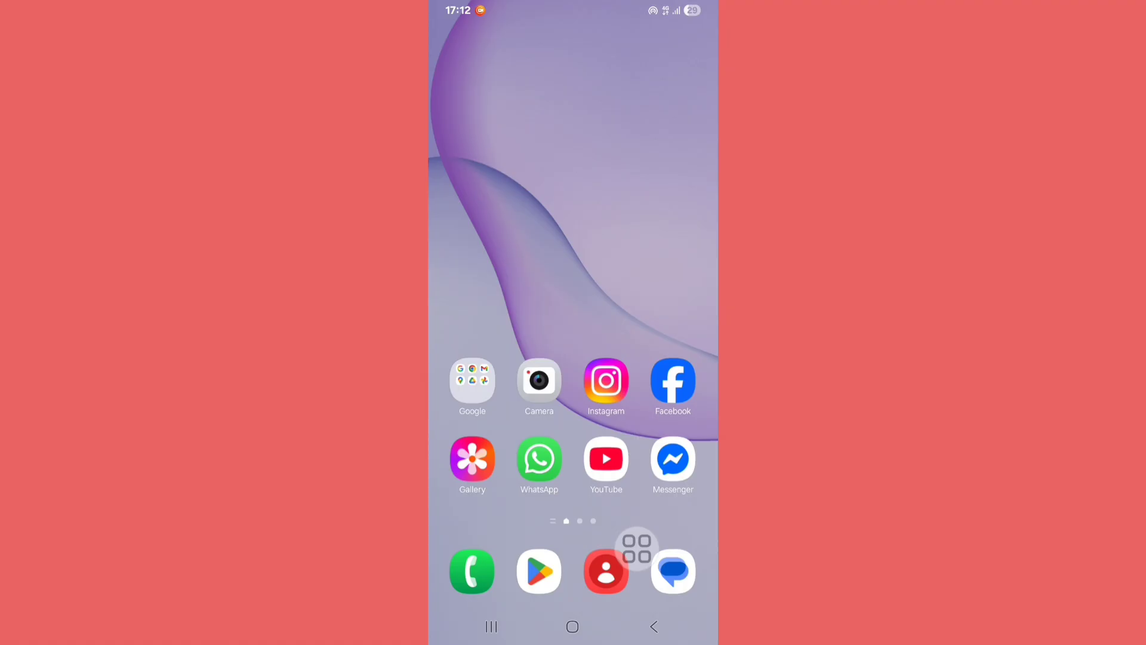
- Launch Settings from the home screen and scroll down to the Apps entry
click(637, 550)
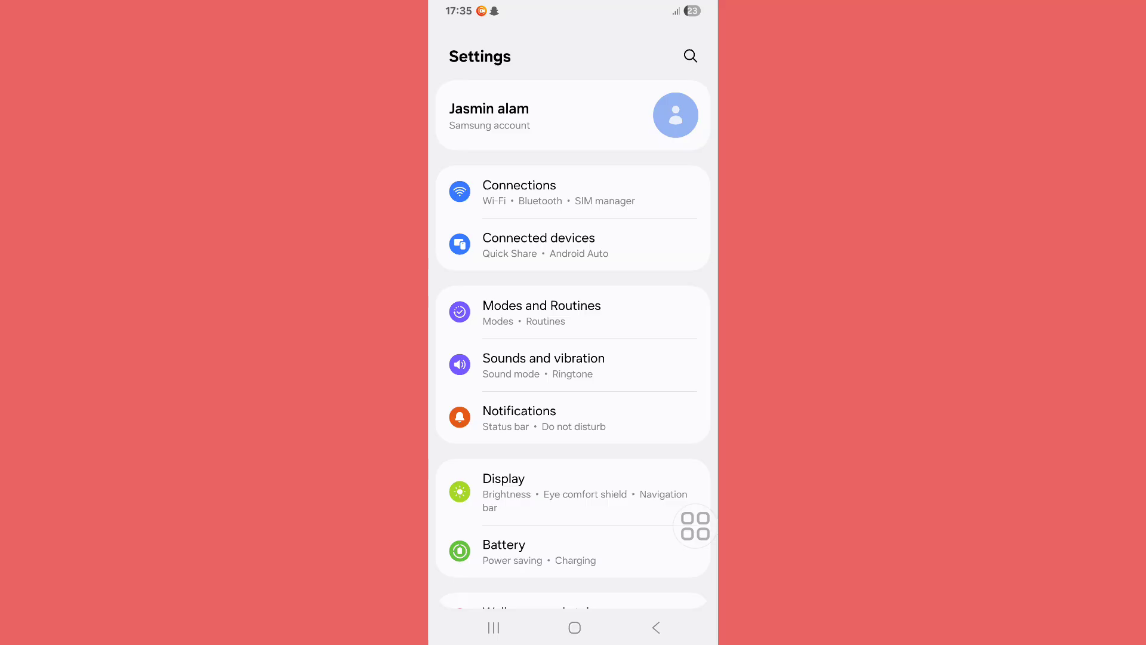
scroll(down, 3)
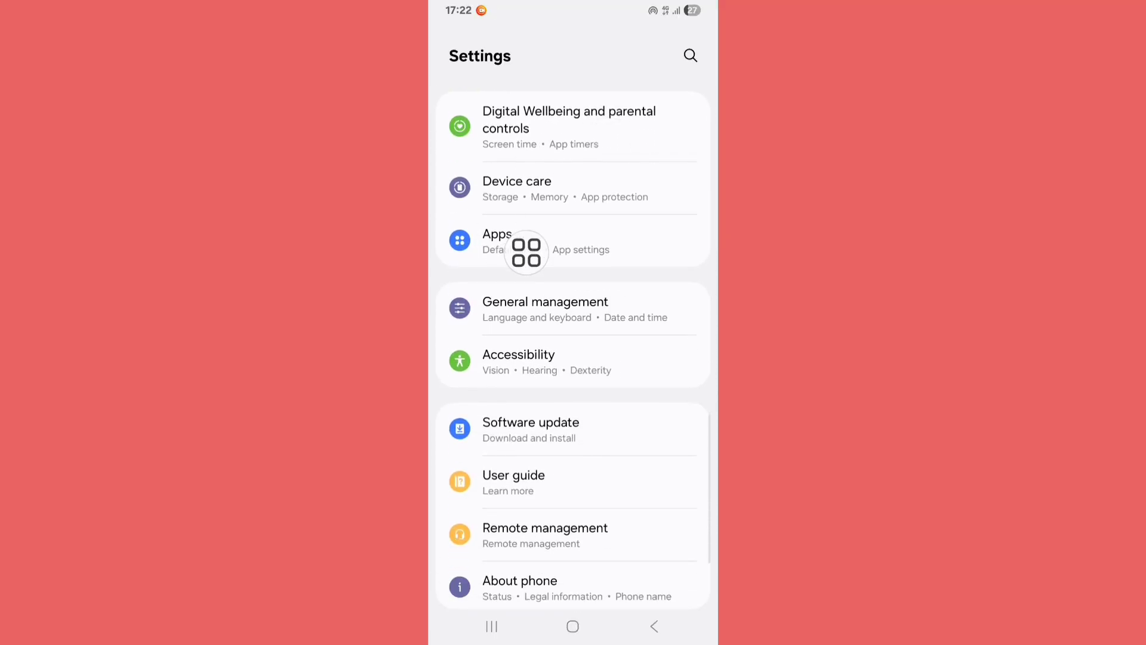
- Search the installed Apps list for 'play store' to find Google Play Store
click(526, 242)
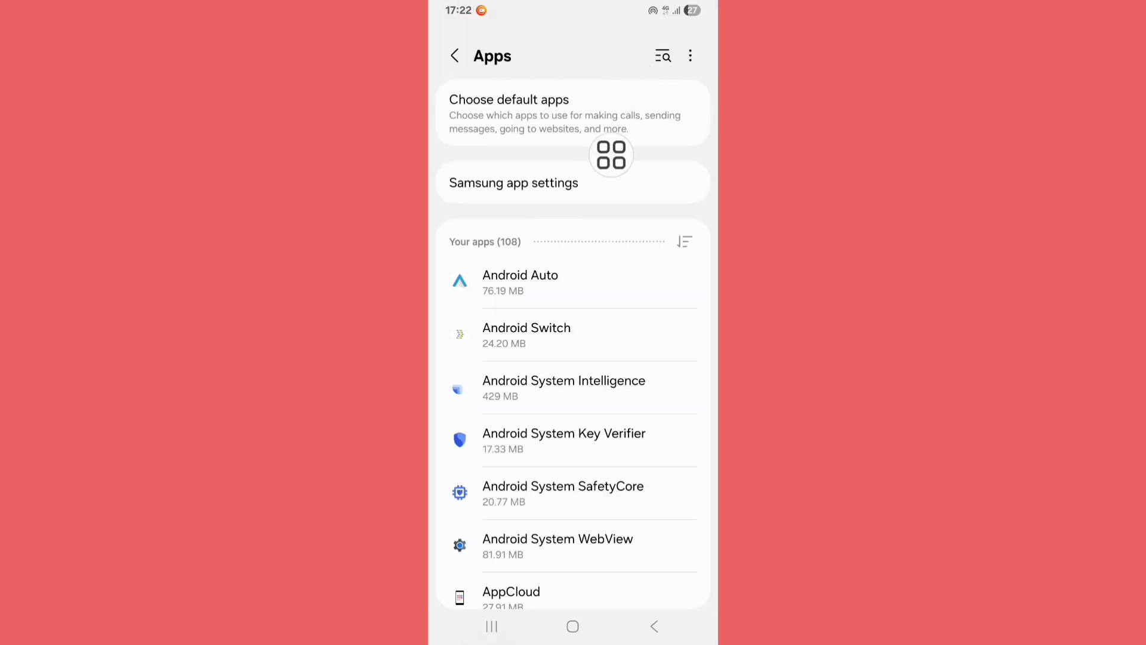
text(play store)
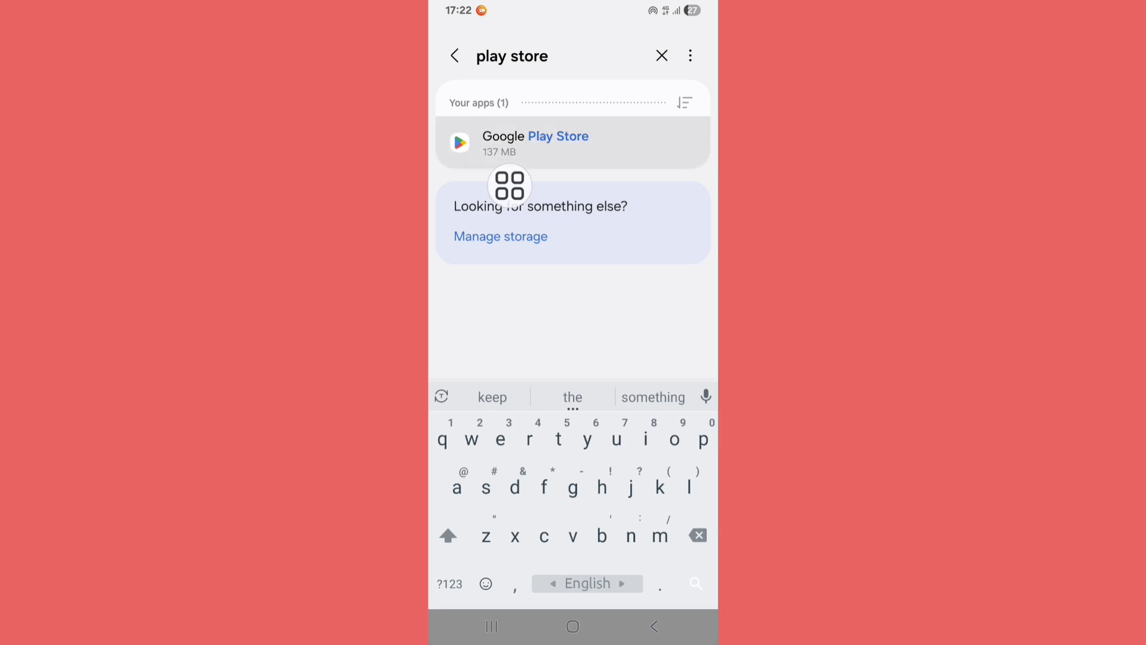
- Open Google Play Store's app info and scroll down to its Storage entry
click(534, 144)
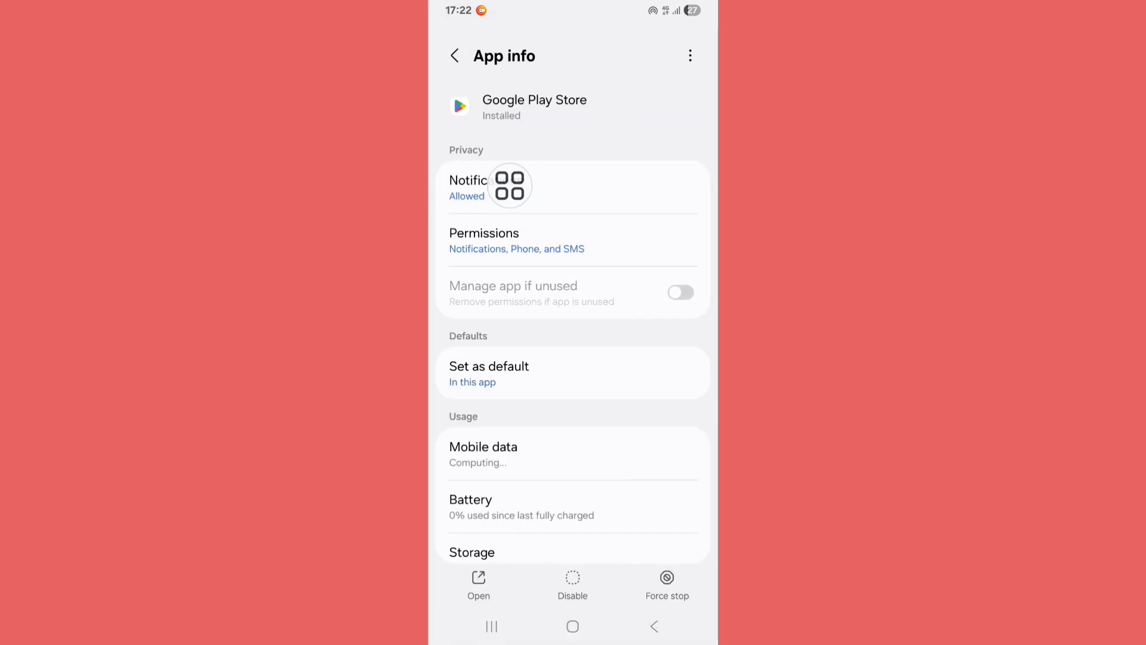
scroll(down, 3)
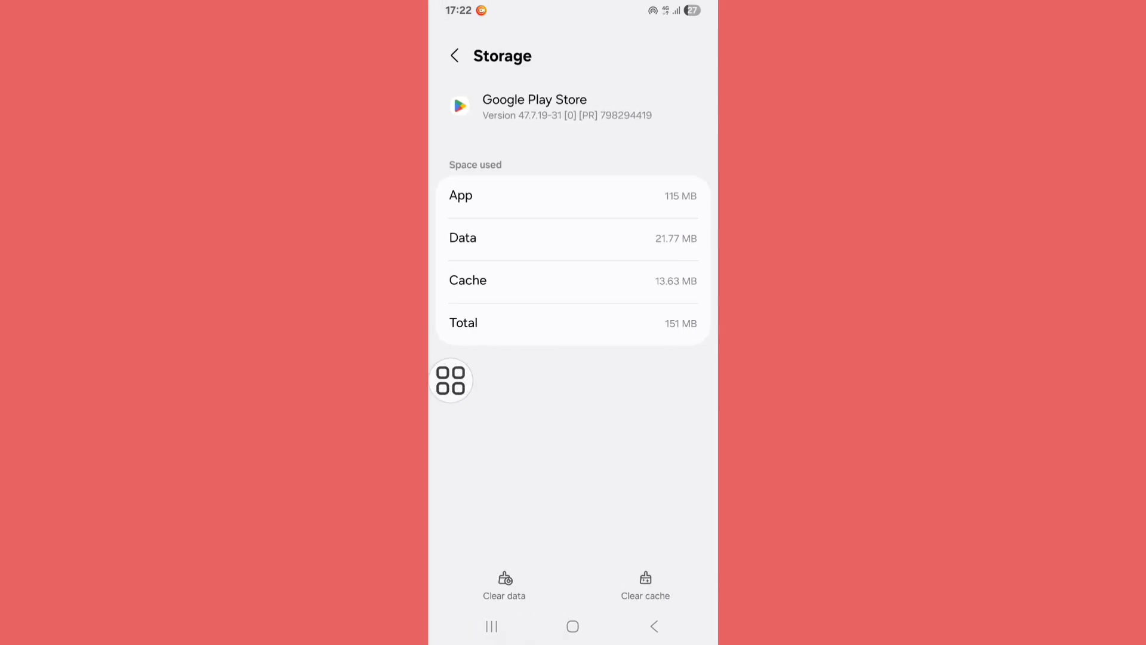
- Clear Google Play Store's data and confirm Delete, leaving data and cache at 0 B
drag(450, 379, 594, 491)
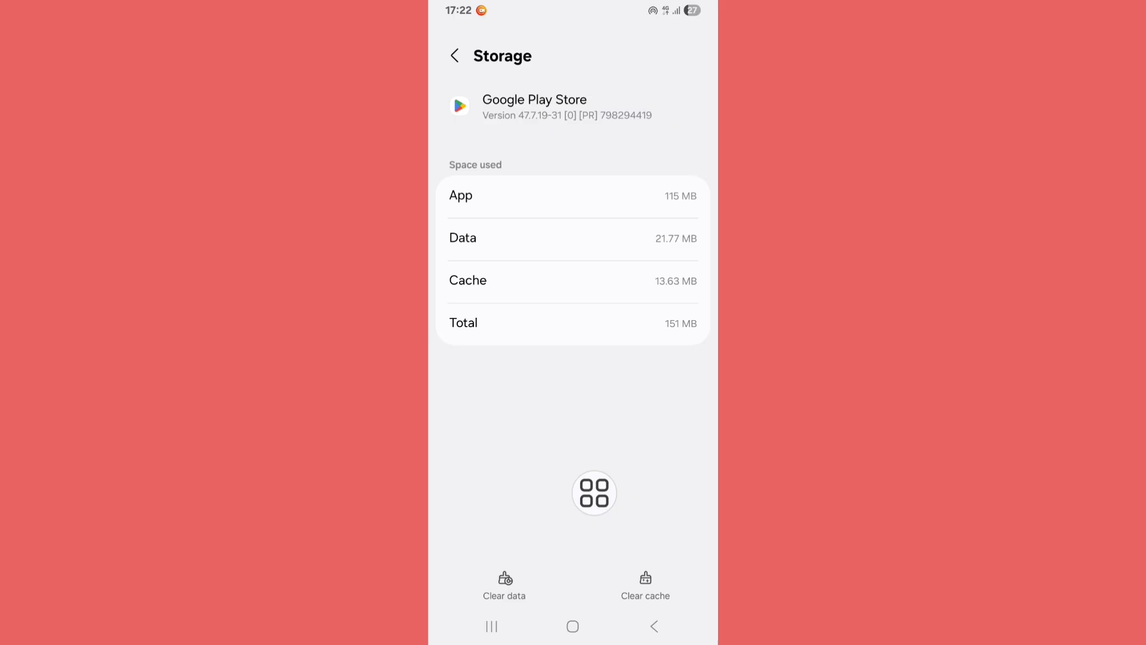
click(504, 585)
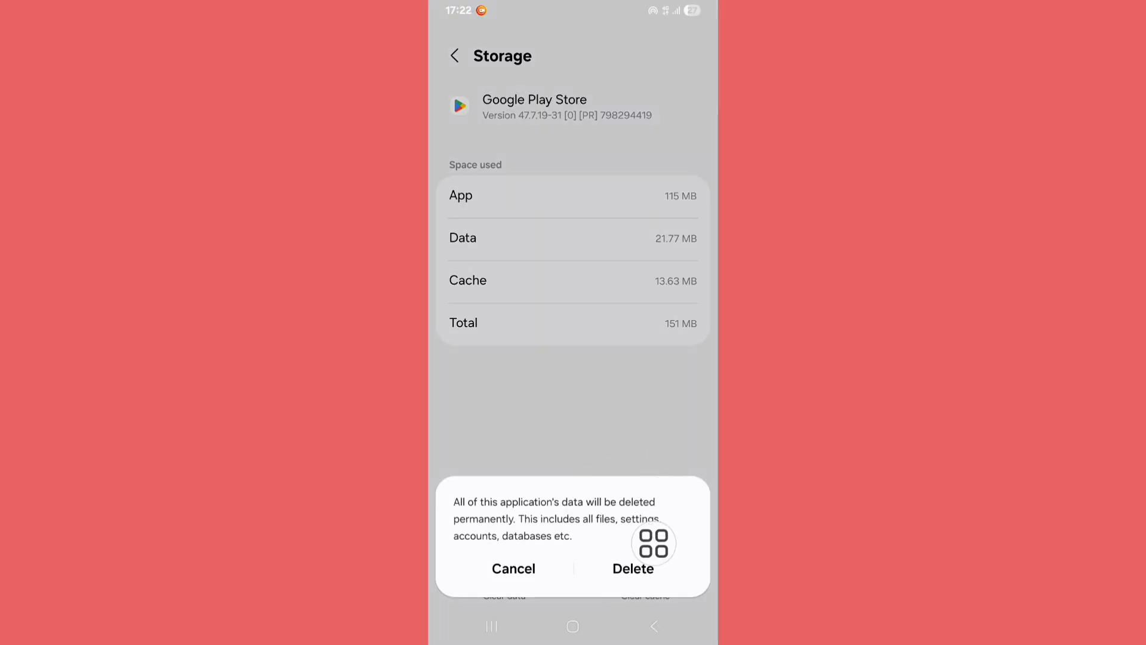
click(633, 569)
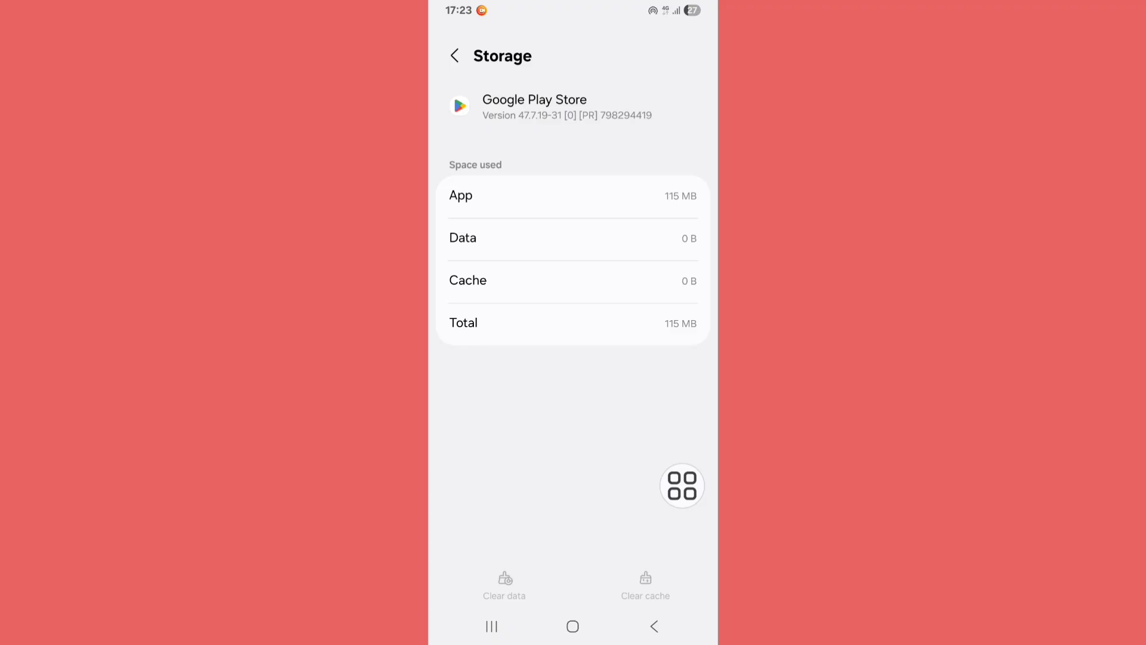
- Return to Google Play Store's App info and tap Force stop
click(454, 55)
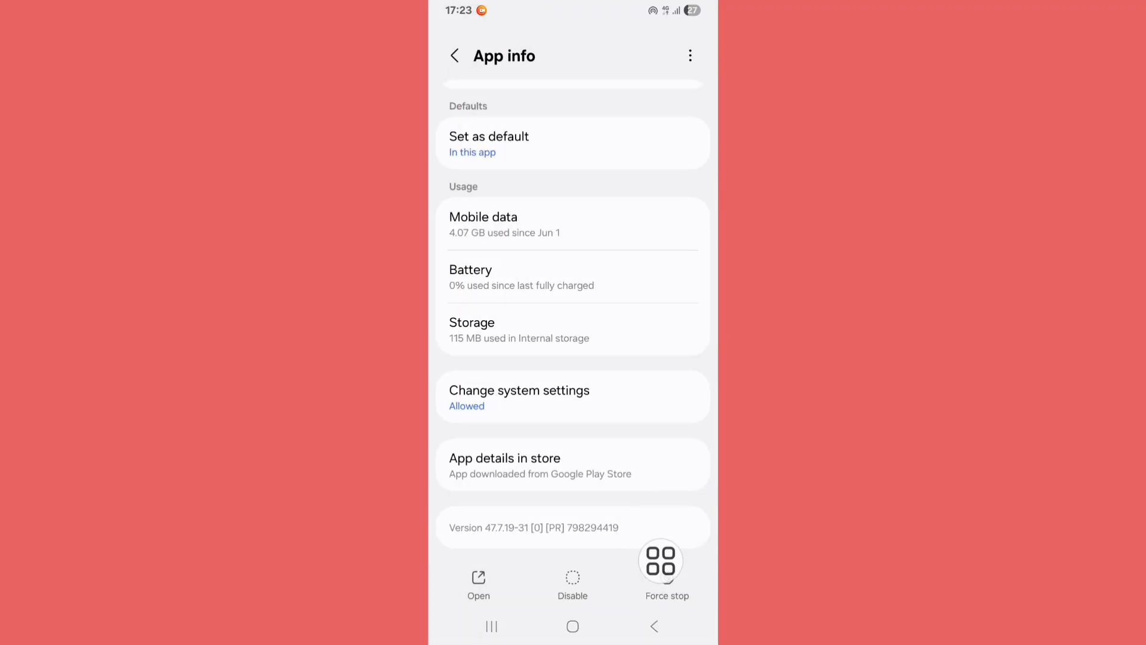
click(666, 577)
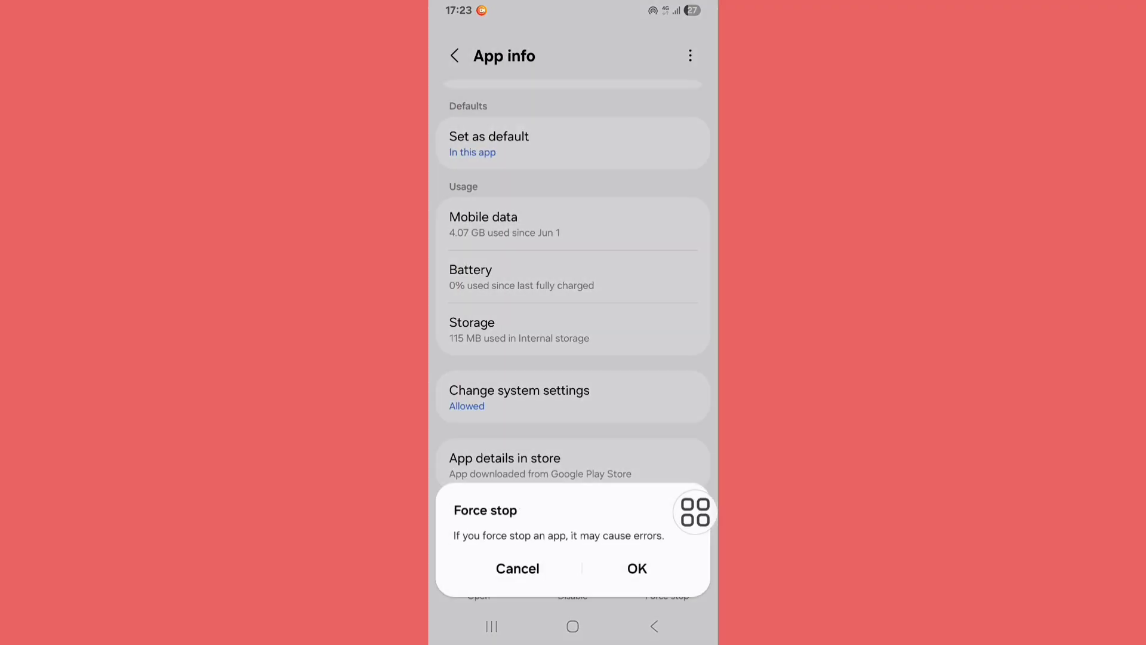